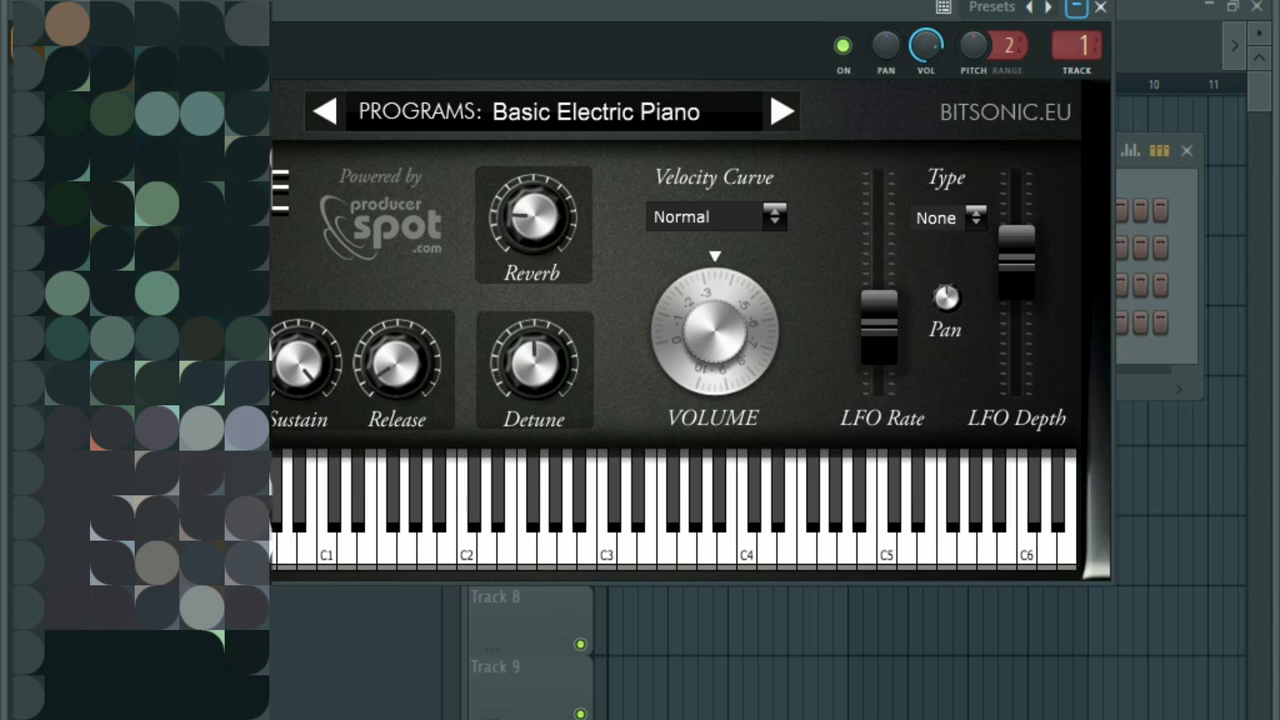
- Close the Basic Electric Piano plugin window to reveal the Purity #2 four-bar chord pattern
left_click(1100, 8)
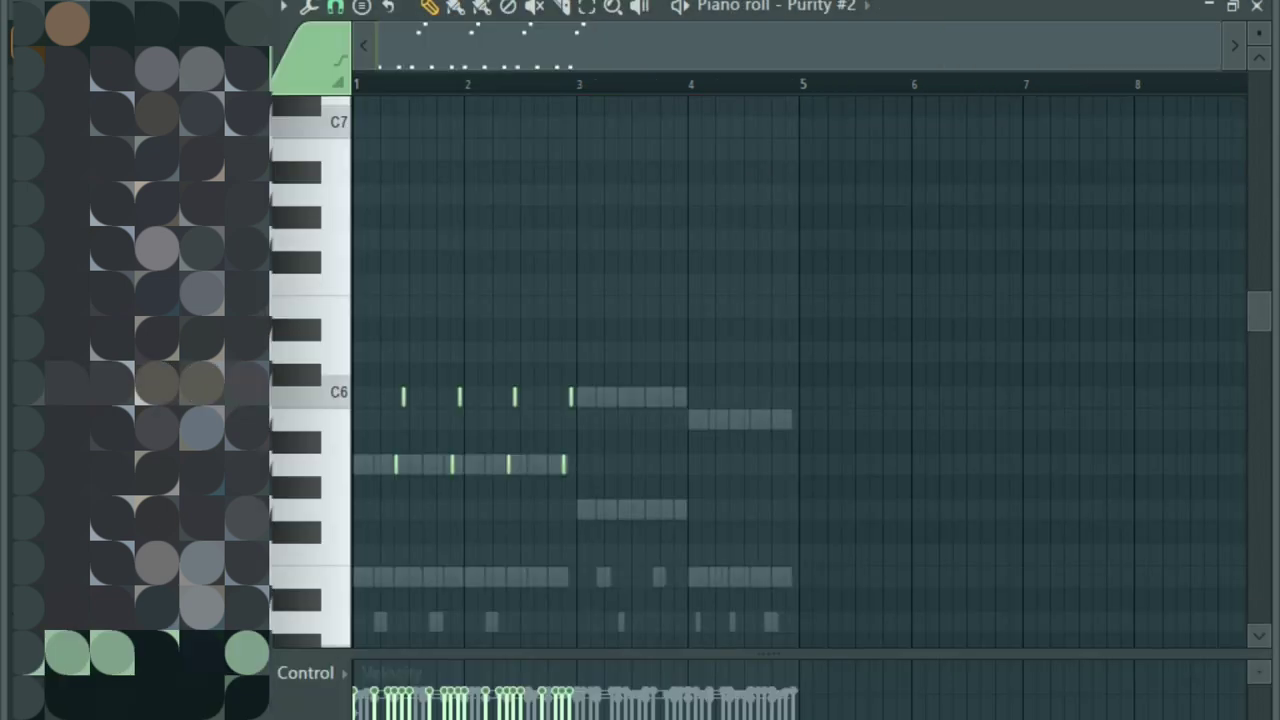
scroll("down", 3)
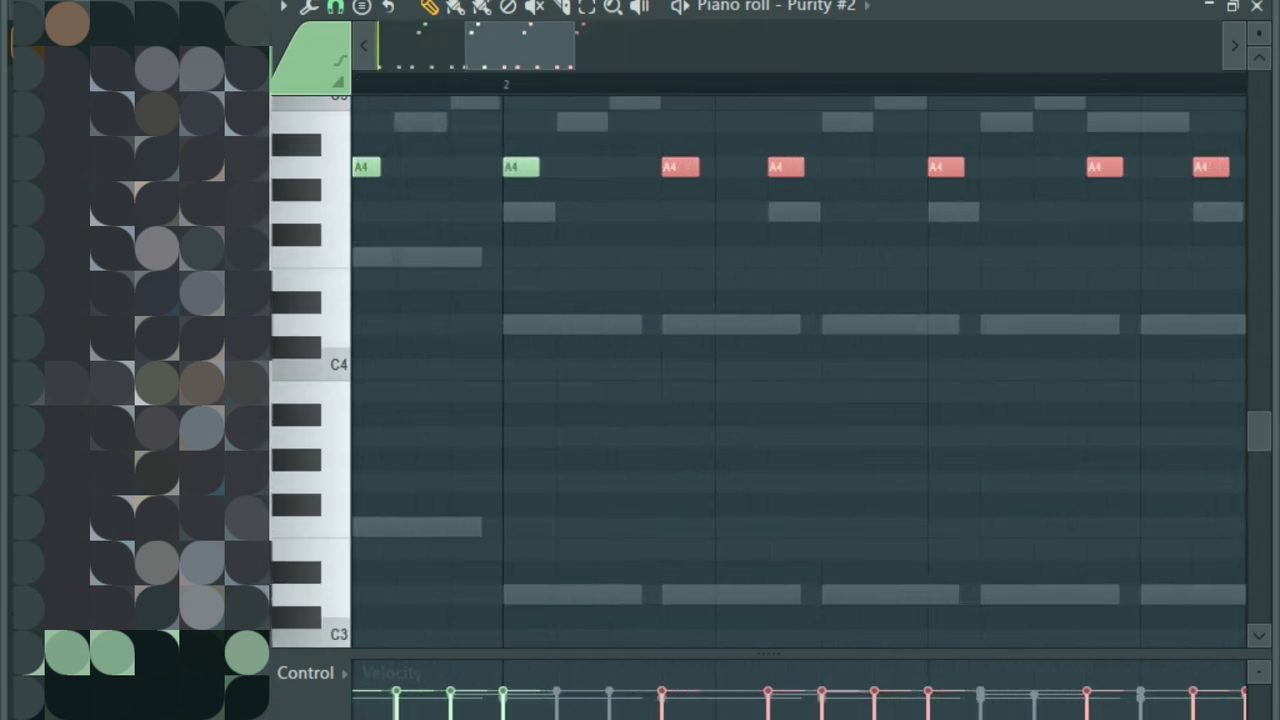
scroll("down", 3)
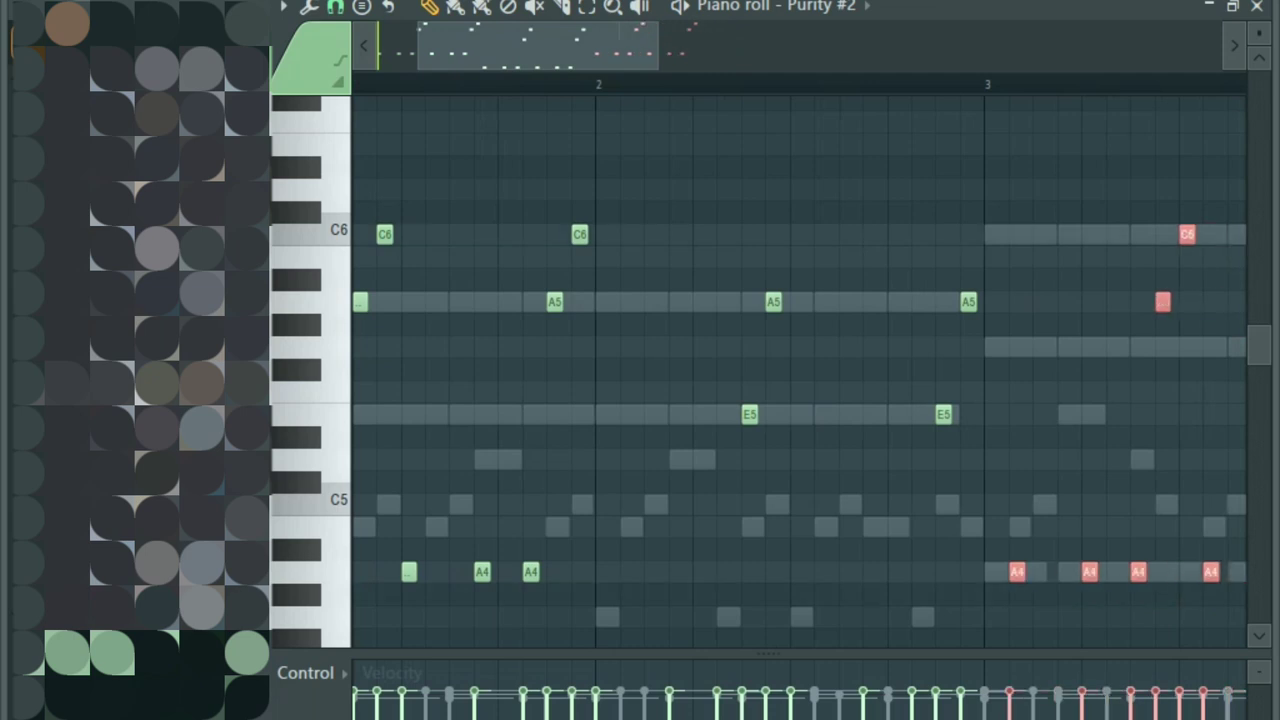
scroll("right", 3)
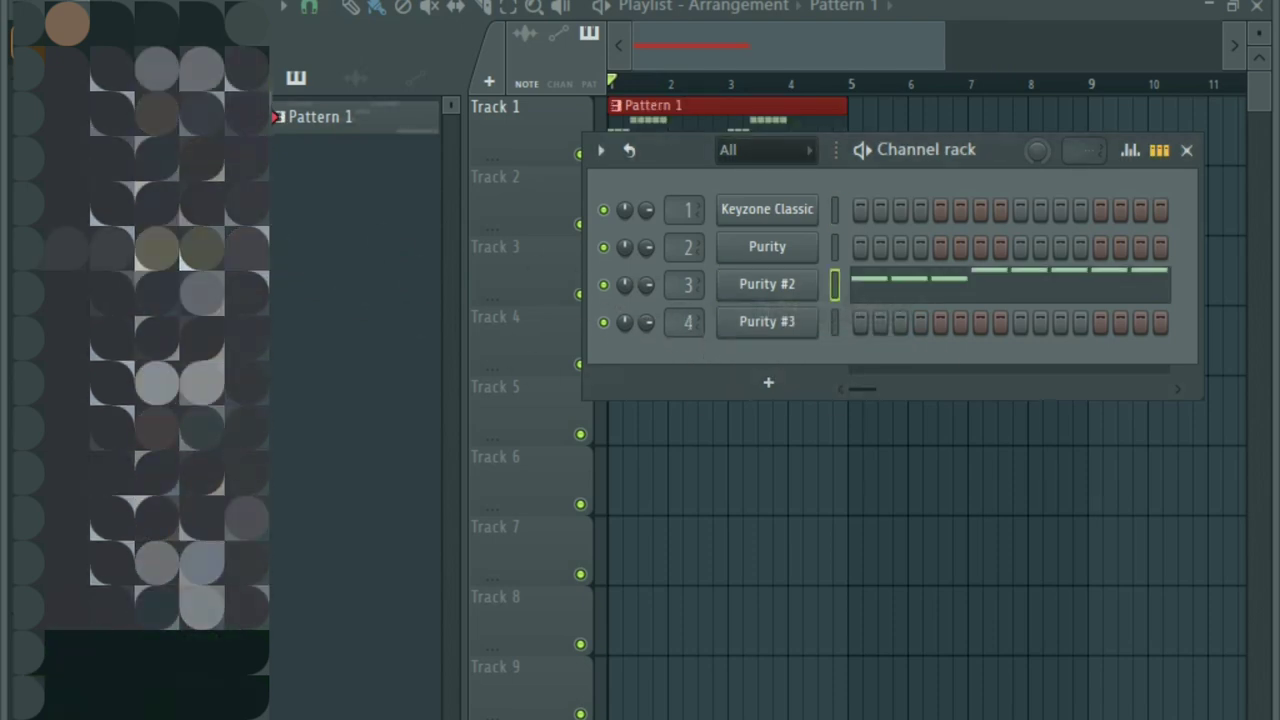
- Open Purity #2's note preview from the Channel rack to view its four-bar notes
left_click(766, 284)
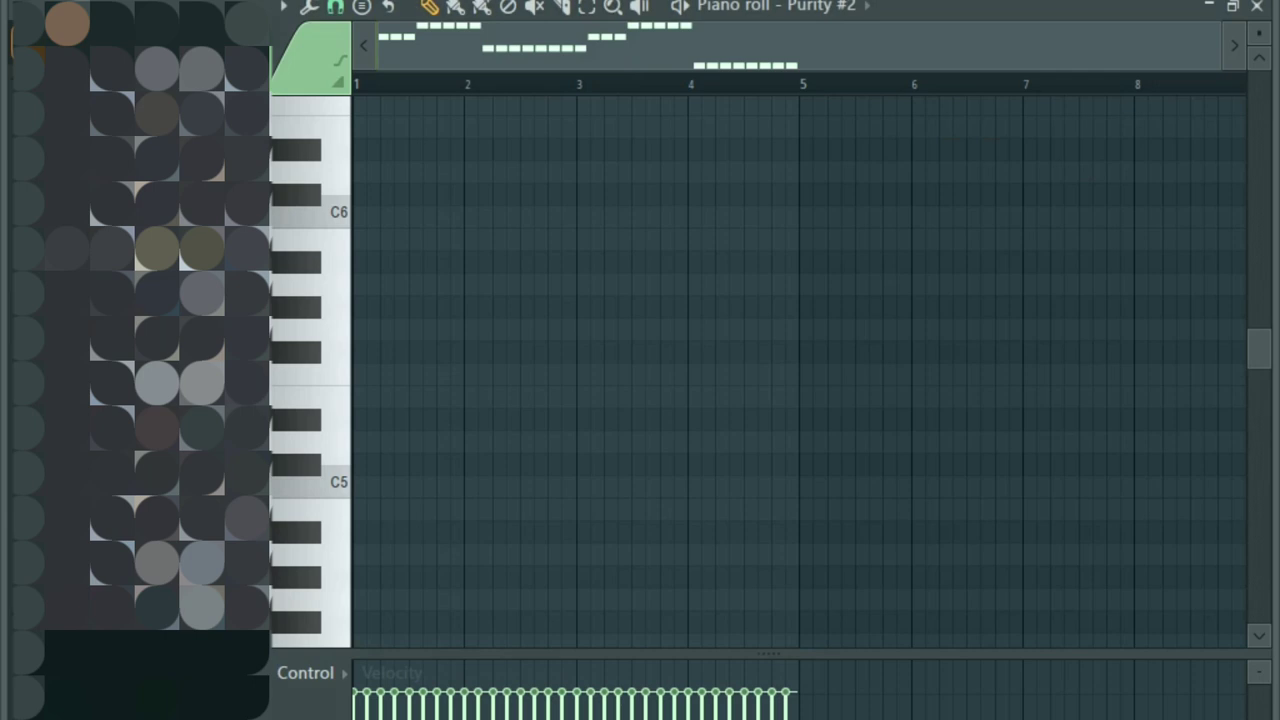